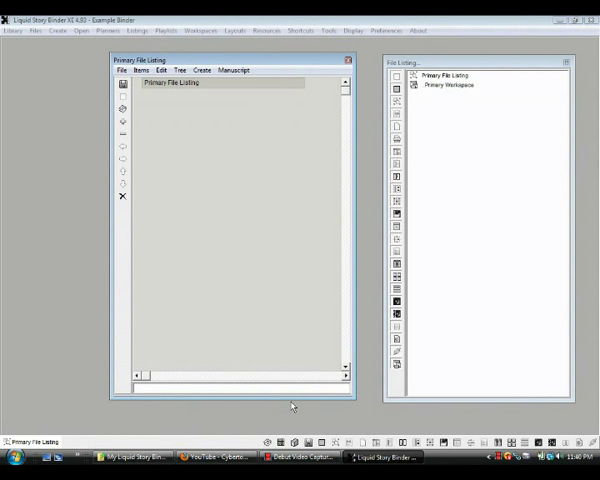
pyautogui.moveTo(518, 356)
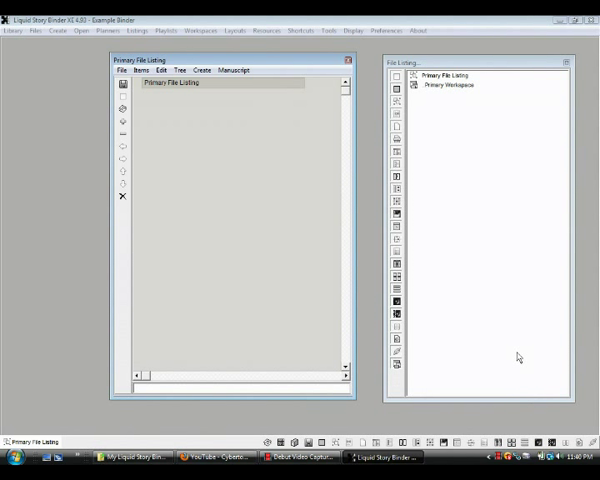
pyautogui.moveTo(530, 355)
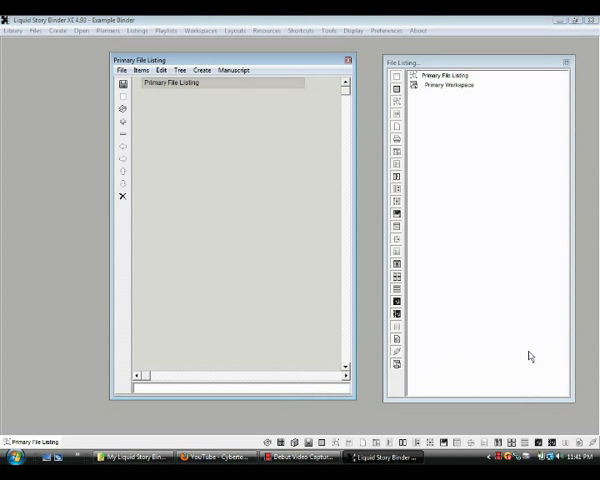
pyautogui.moveTo(488, 385)
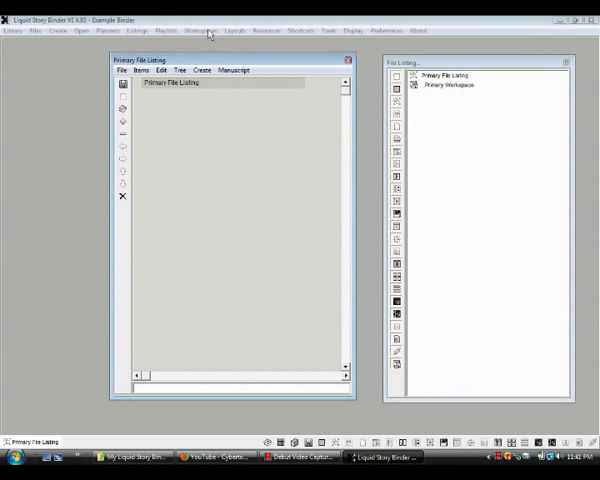
# Create a new builder titled 'Example Builder' from the Create menu
pyautogui.click(200, 30)
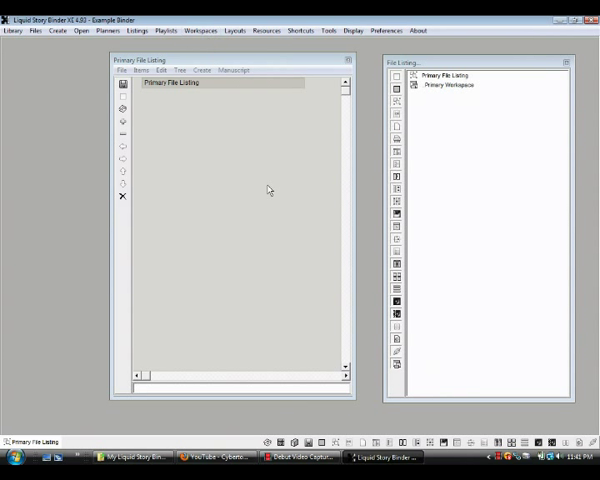
pyautogui.moveTo(256, 197)
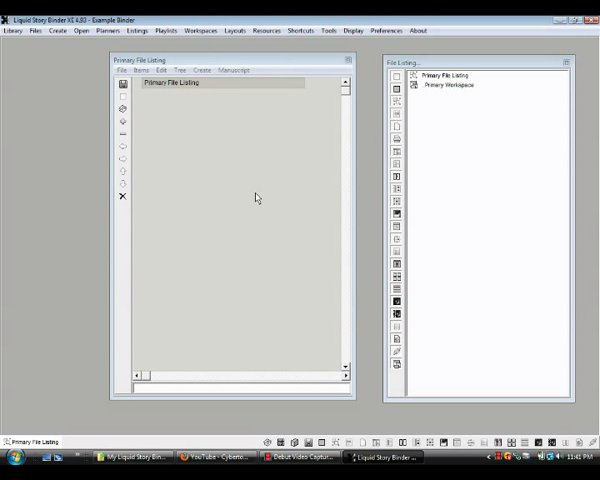
pyautogui.moveTo(256, 198)
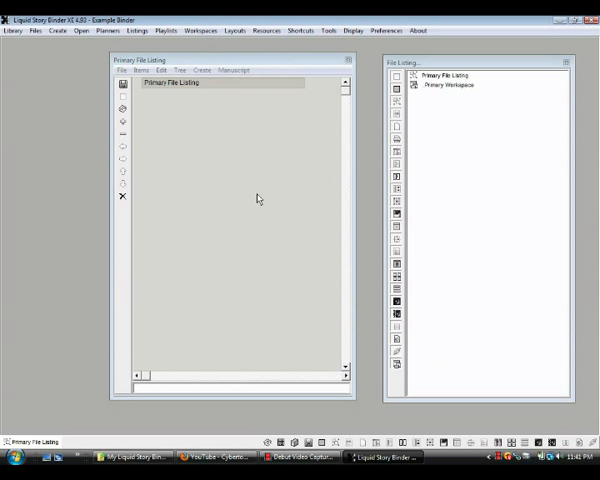
pyautogui.moveTo(224, 190)
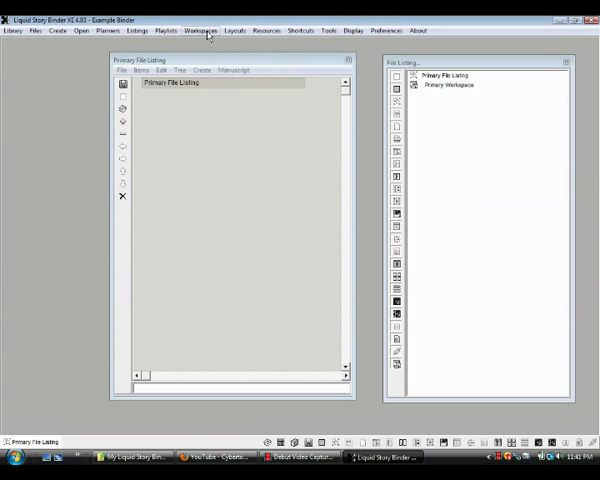
pyautogui.moveTo(233, 123)
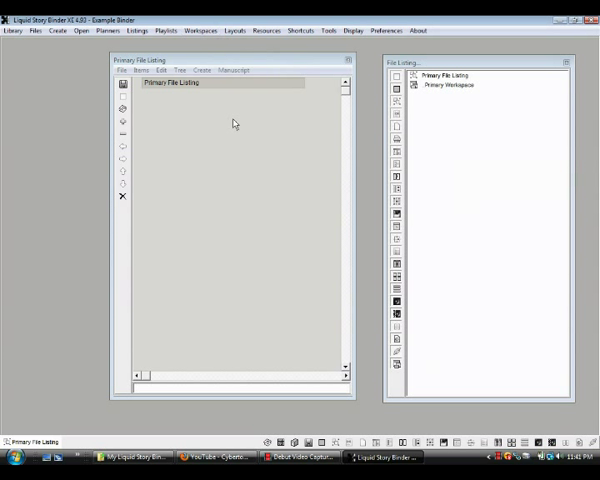
pyautogui.moveTo(244, 131)
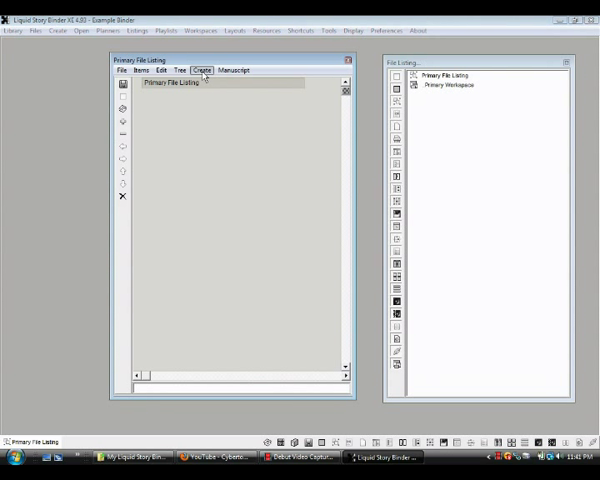
pyautogui.click(202, 70)
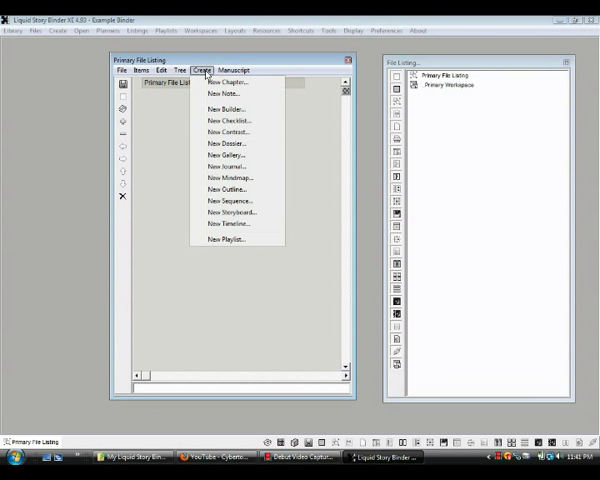
pyautogui.moveTo(232, 109)
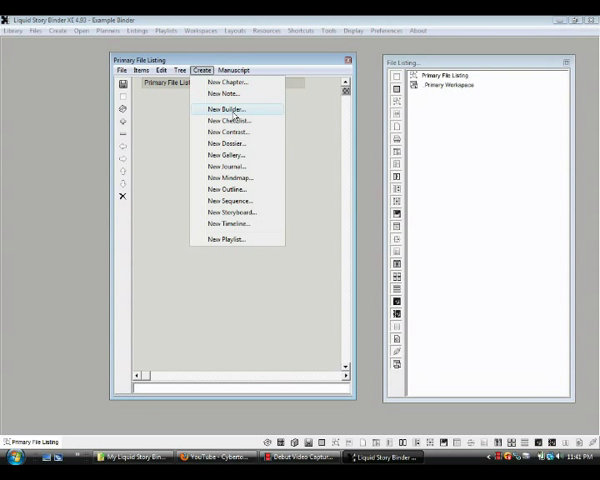
pyautogui.click(226, 109)
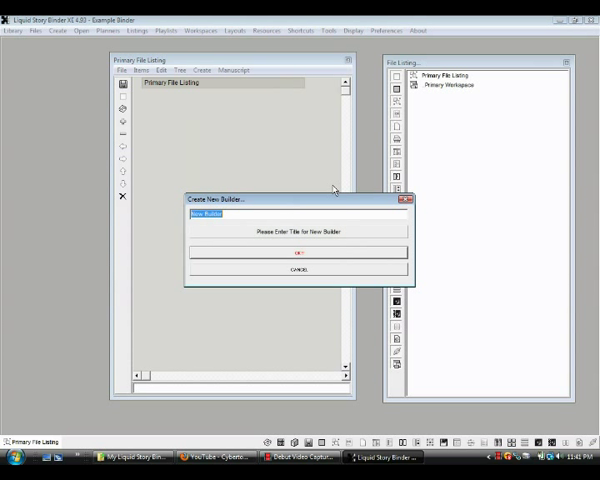
pyautogui.write('F')
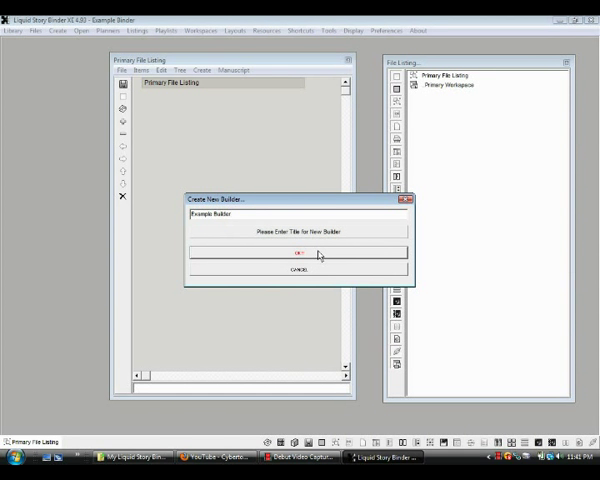
pyautogui.click(299, 252)
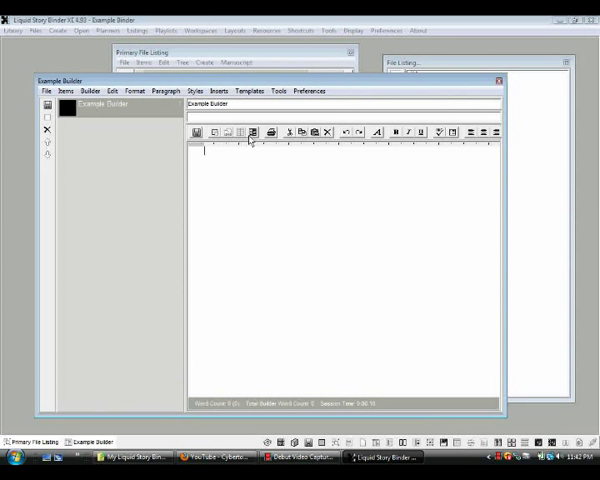
pyautogui.moveTo(249, 118)
pyautogui.write('This')
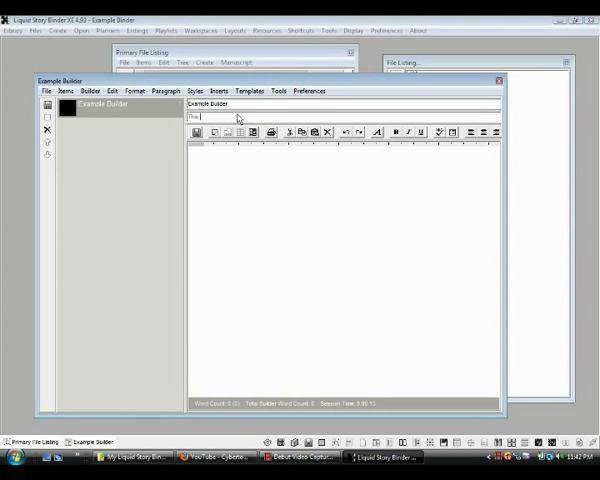
# Describe the first item, then add 'Item 2' with a description and RTF body text
pyautogui.write('a description')
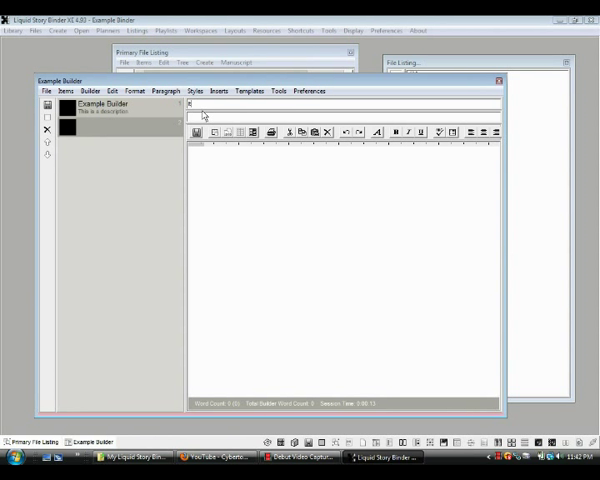
pyautogui.write('Item 1')
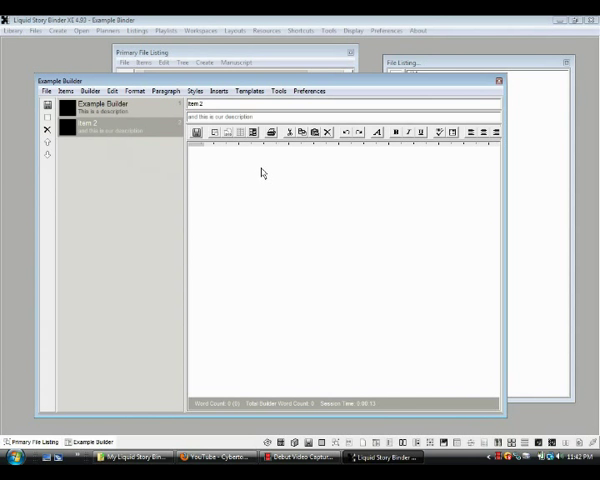
pyautogui.write('This is our')
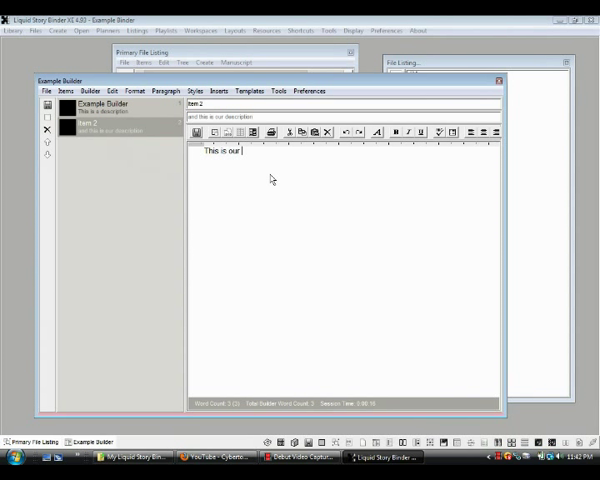
pyautogui.write('RTF text.')
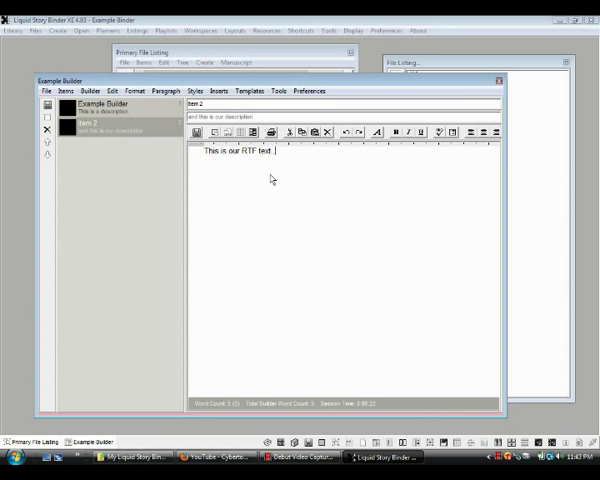
pyautogui.write('Word processor...!!')
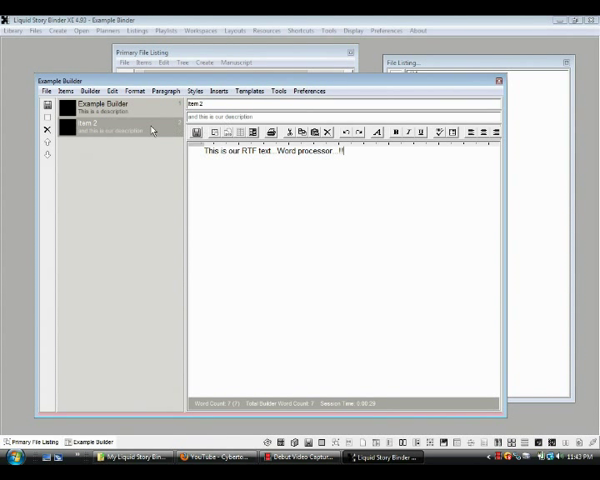
# Select the Example Builder item and type 'This is our text area' as its text
pyautogui.click(110, 105)
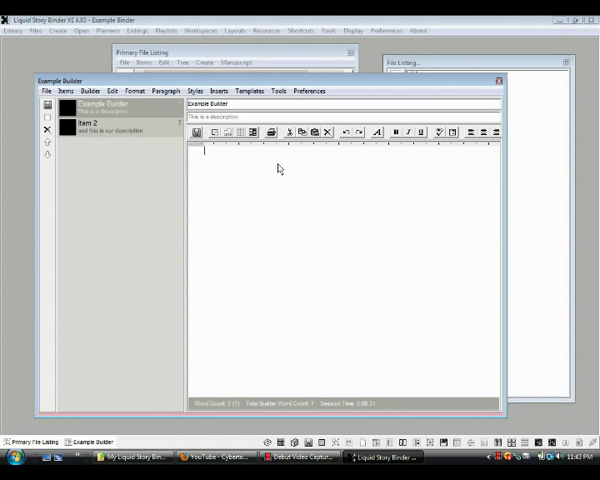
pyautogui.write('This is o')
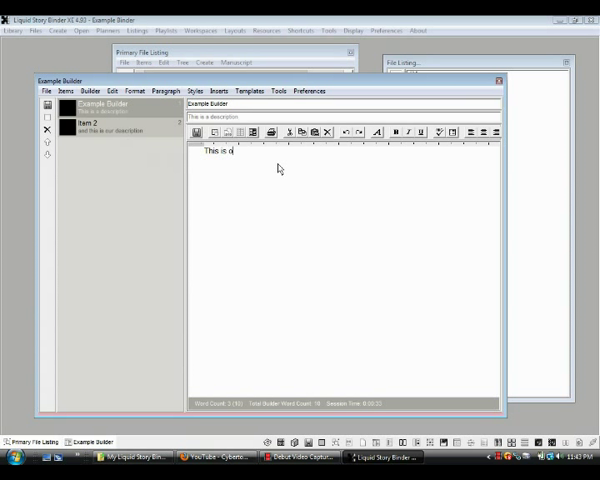
pyautogui.write('ur text area.')
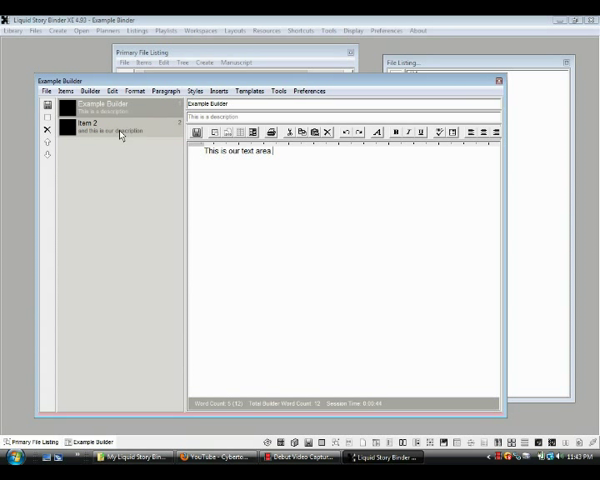
# Add a third builder item titled 'Great Idea #3'
pyautogui.click(100, 127)
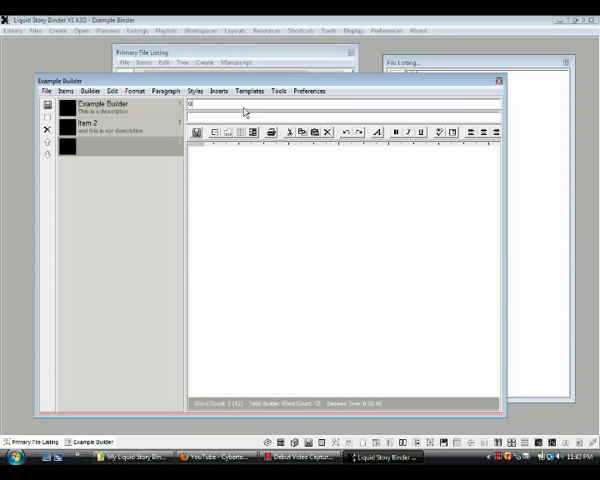
pyautogui.write('Great Idea')
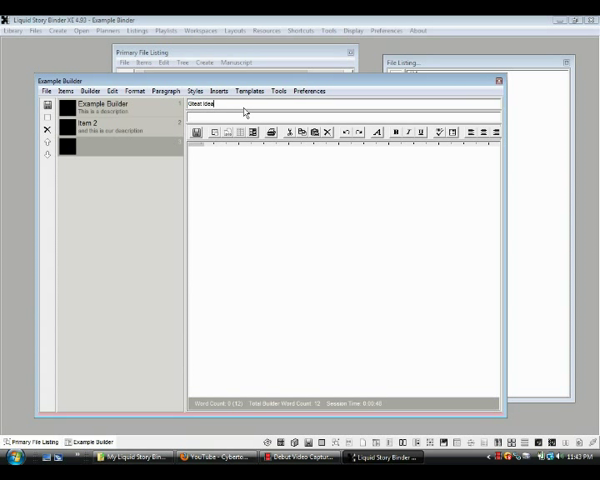
pyautogui.write('#')
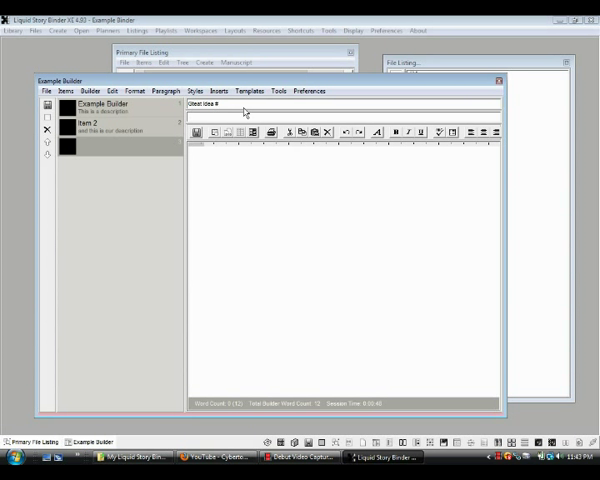
pyautogui.write('3')
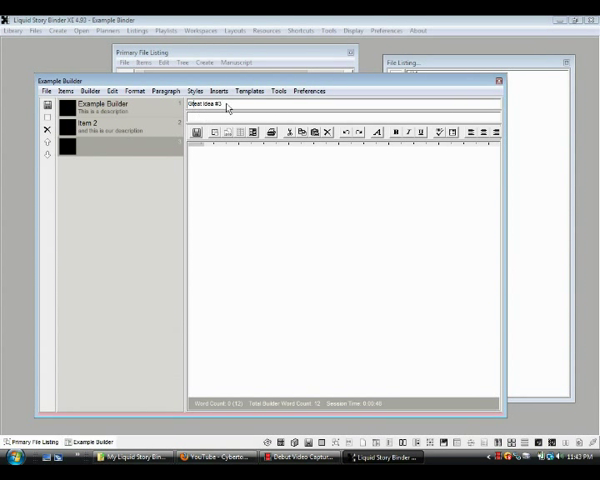
pyautogui.write('Great Idea #3')
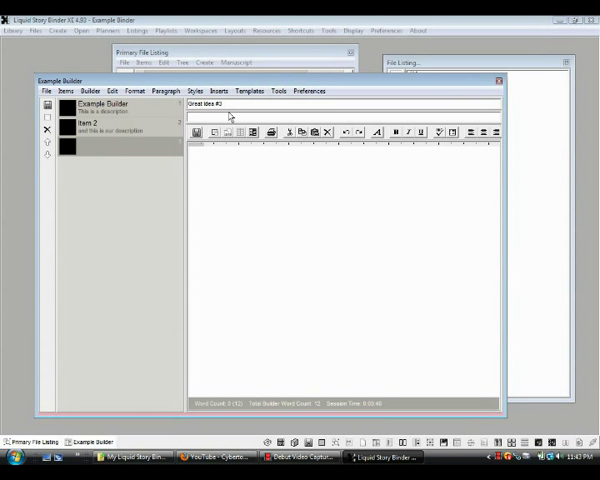
# Describe it as 'and it is a great idea indeed' and type its body text
pyautogui.write('and it is a great')
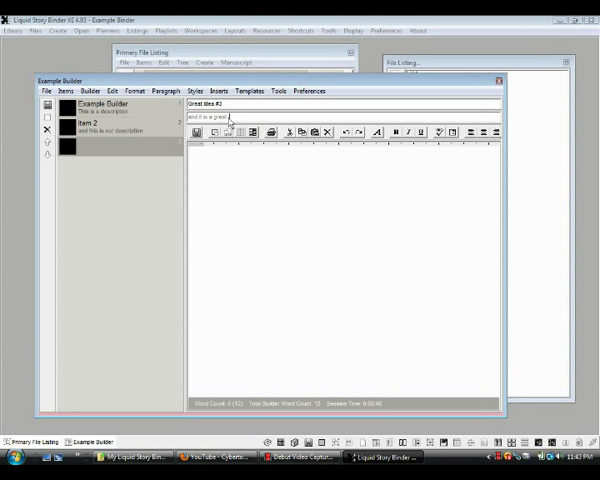
pyautogui.write('idea index')
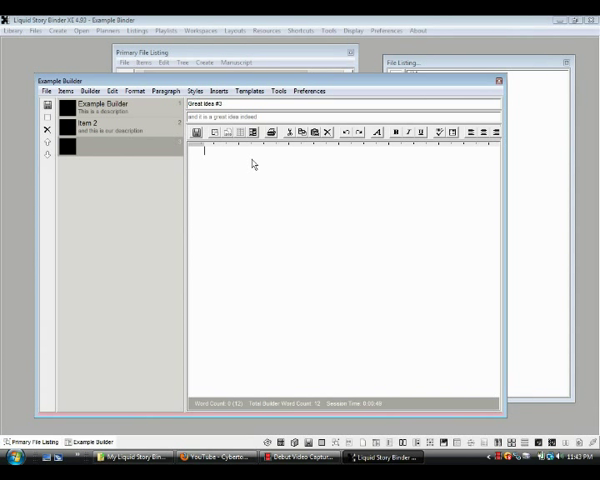
pyautogui.write('And this is')
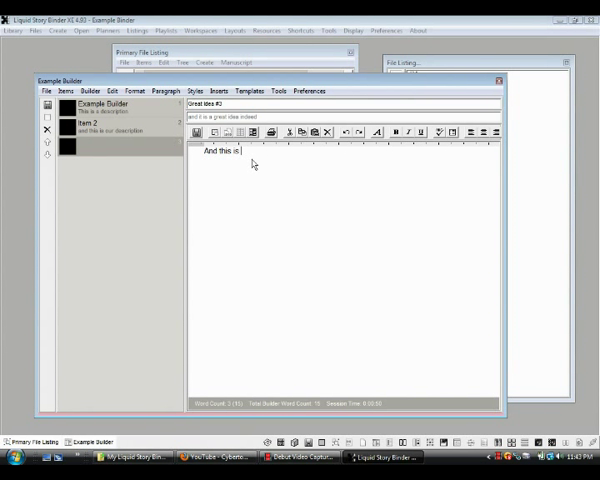
pyautogui.write('the idea')
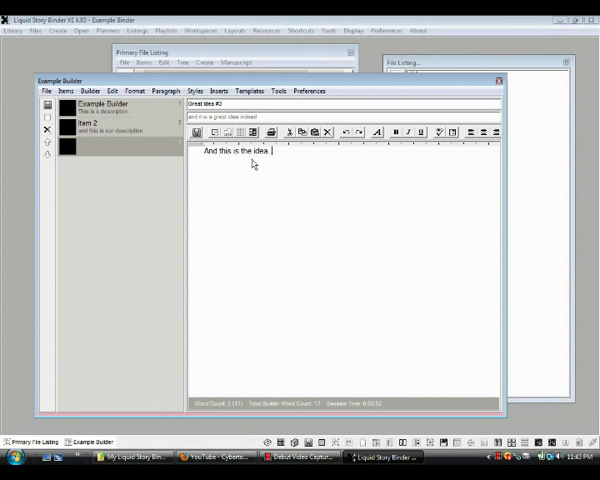
pyautogui.write('And w')
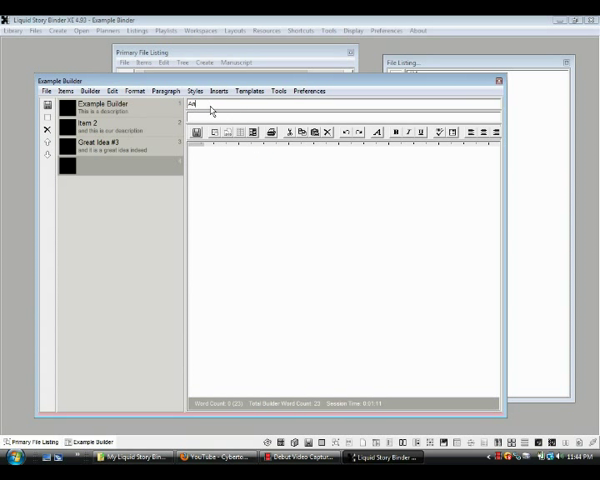
# Add a fourth item titled 'Another great idea' and begin its text 'And that idea is'
pyautogui.write('p')
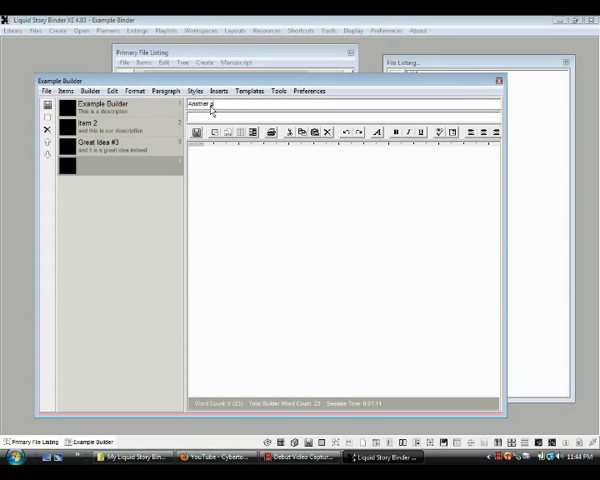
pyautogui.write('great idea')
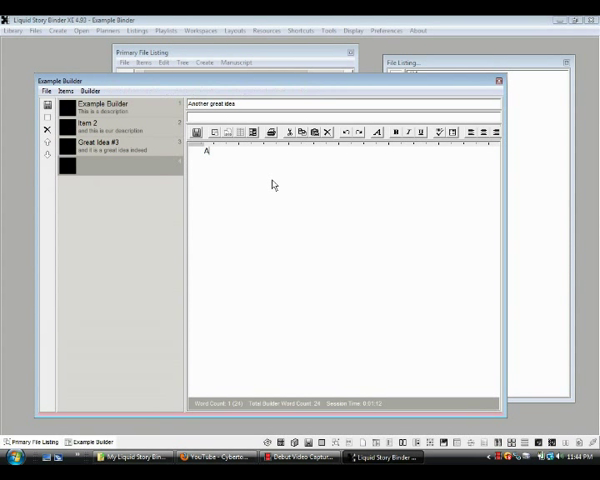
pyautogui.write('nd that idea')
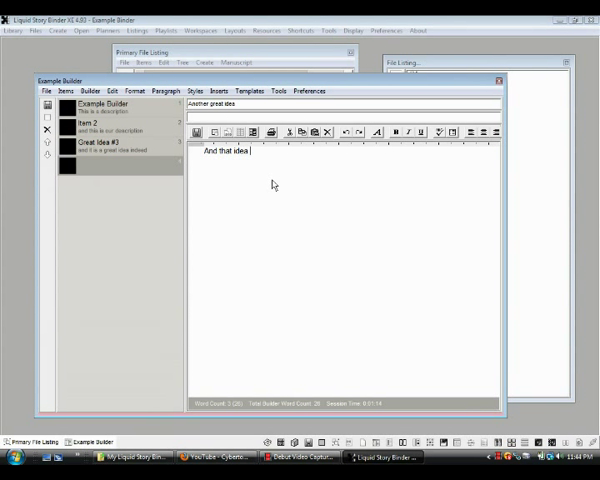
pyautogui.write('is... !!!')
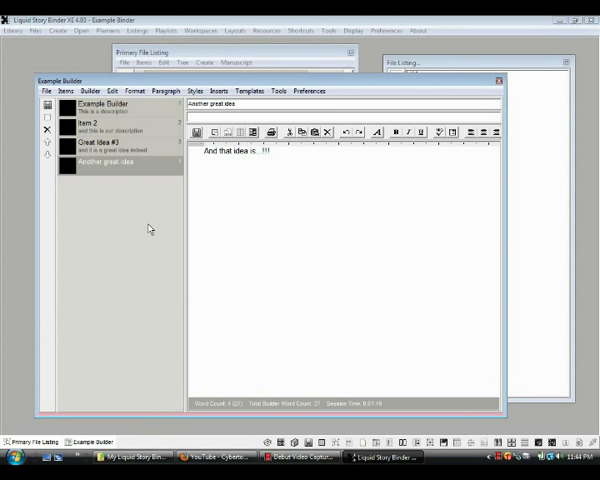
pyautogui.moveTo(160, 215)
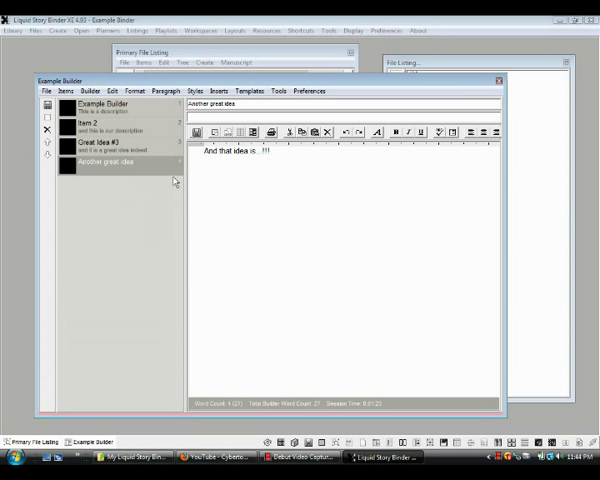
# Finish the text 'And that idea is...!!!' so 'Another great idea' lists as item 4
pyautogui.click(110, 143)
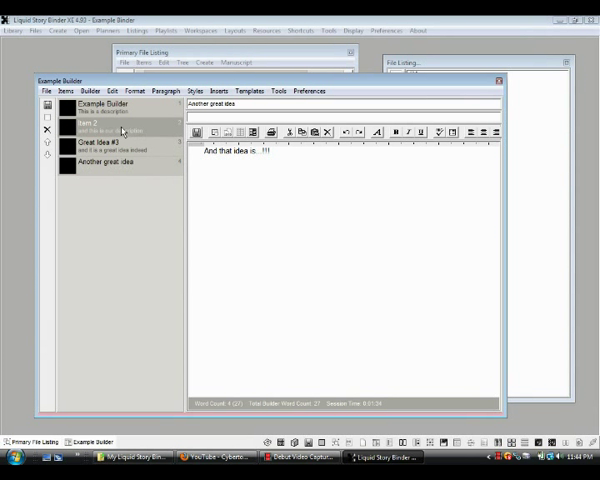
# Select Item 2 and set its tab color to red through Color..
pyautogui.click(90, 124)
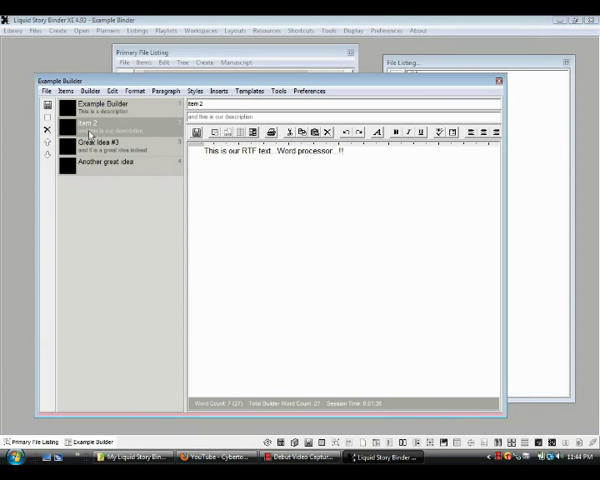
pyautogui.rightClick(110, 132)
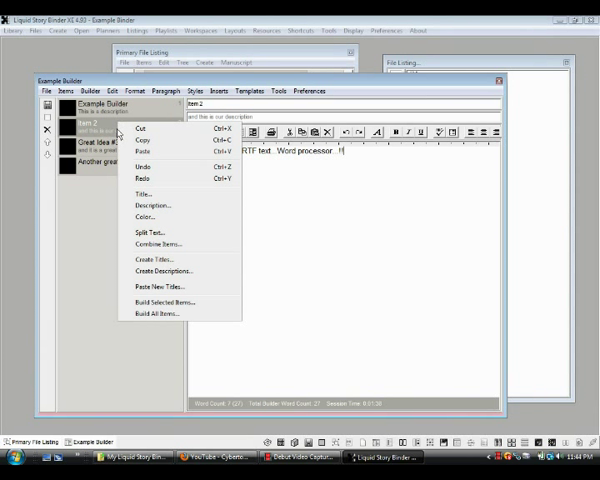
pyautogui.click(145, 217)
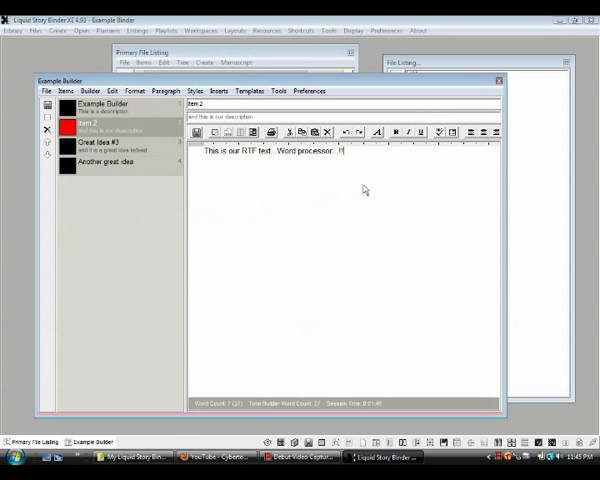
pyautogui.moveTo(307, 195)
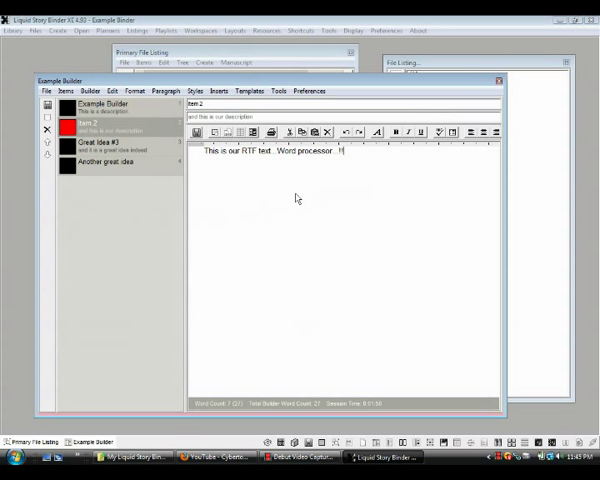
pyautogui.moveTo(250, 248)
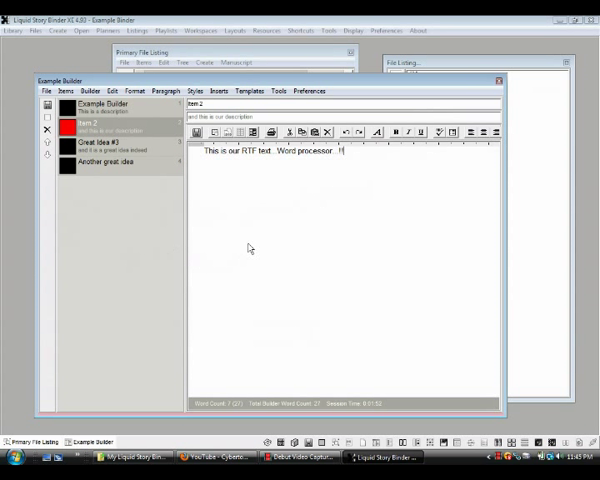
pyautogui.moveTo(280, 219)
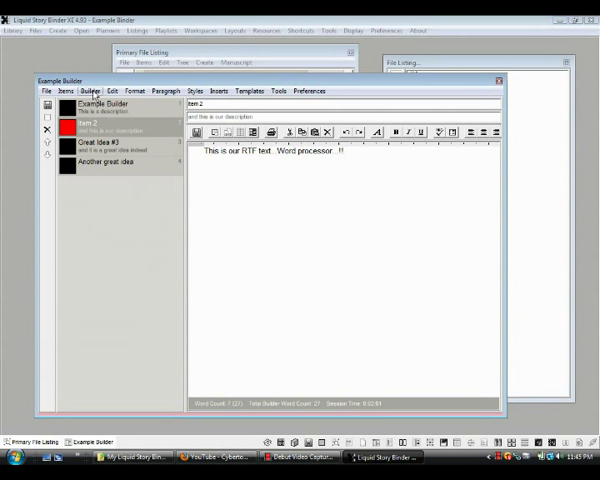
# Open the Chapter Builder for 'Example Builder CHAPTER' and enable document titles and descriptions
pyautogui.click(89, 91)
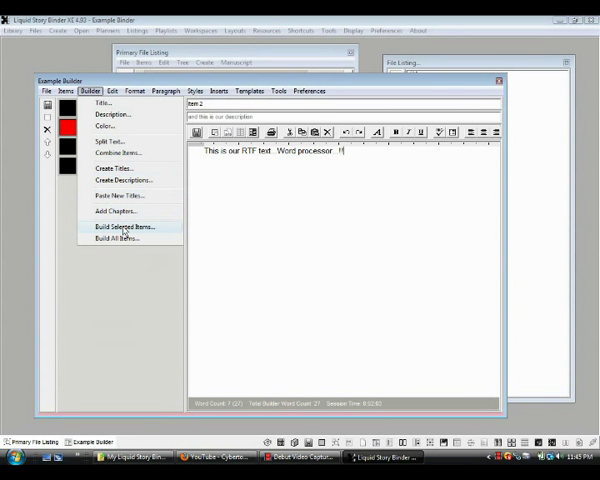
pyautogui.moveTo(118, 238)
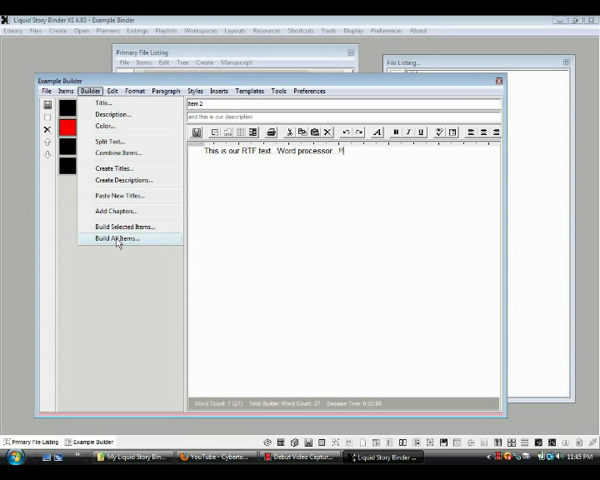
pyautogui.click(115, 238)
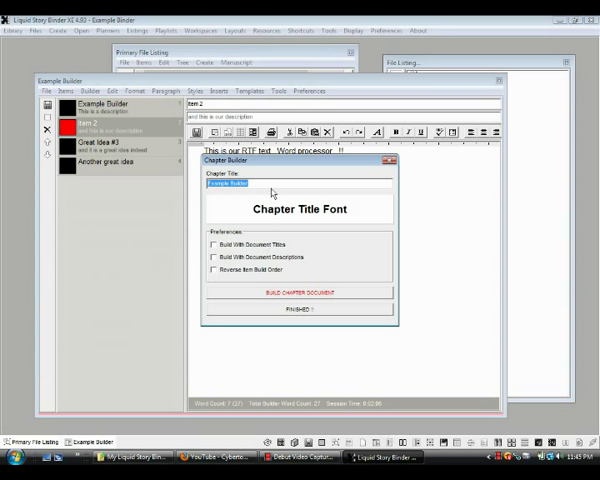
pyautogui.moveTo(364, 208)
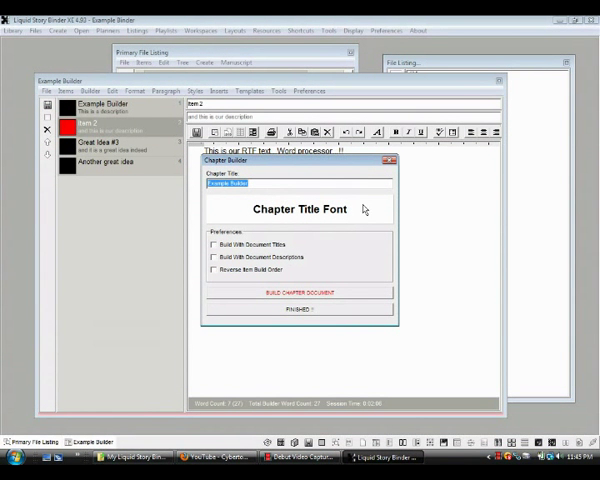
pyautogui.moveTo(270, 188)
pyautogui.write(' CHAPTER')
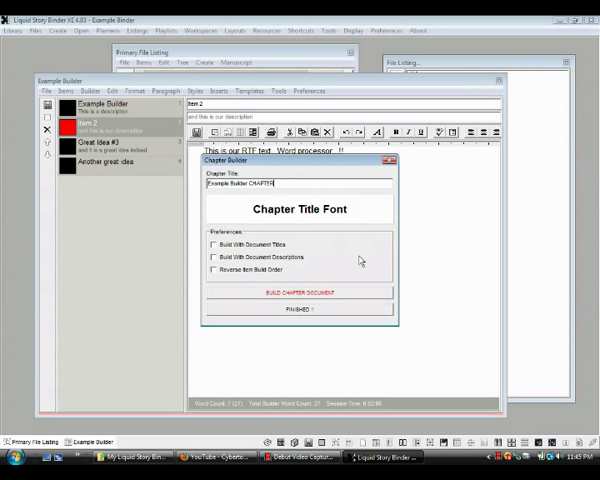
pyautogui.moveTo(347, 218)
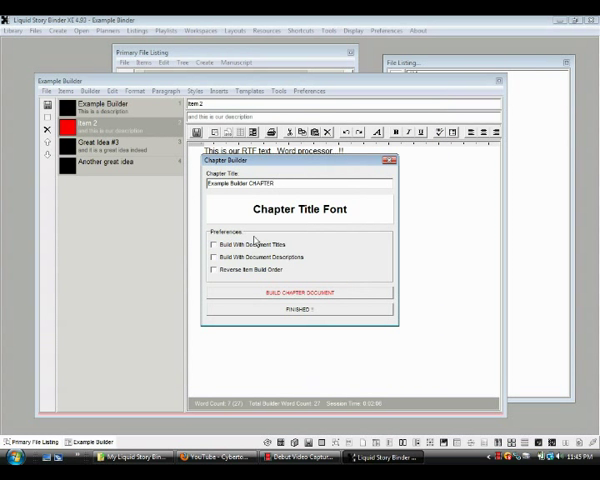
pyautogui.click(214, 246)
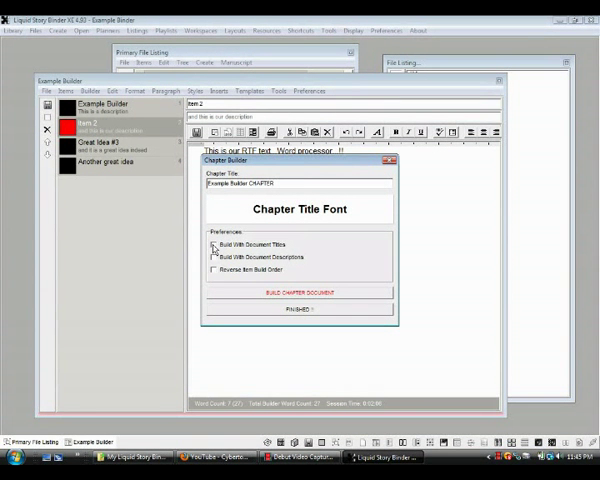
pyautogui.click(214, 245)
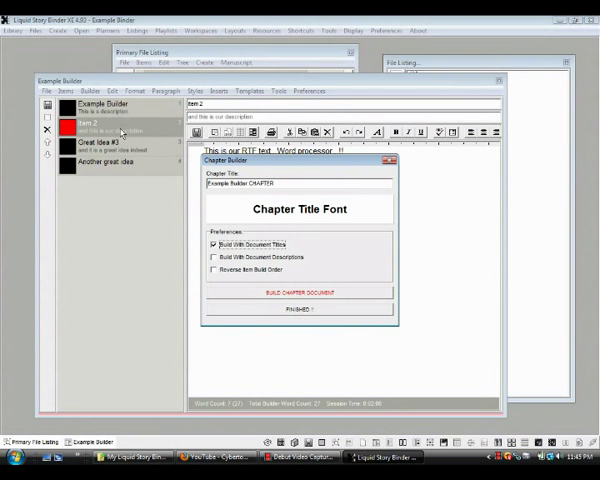
pyautogui.click(214, 256)
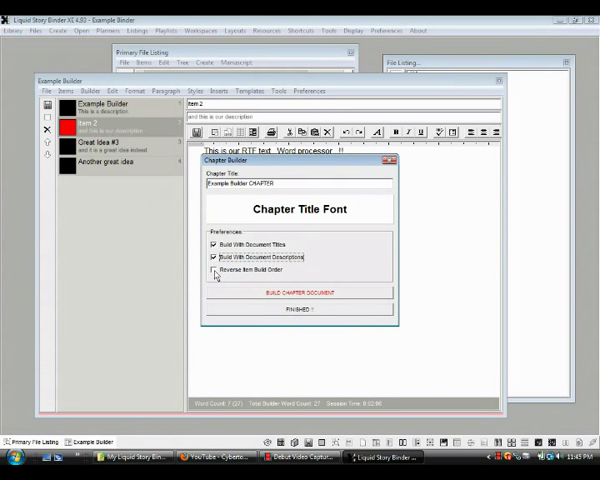
pyautogui.moveTo(260, 300)
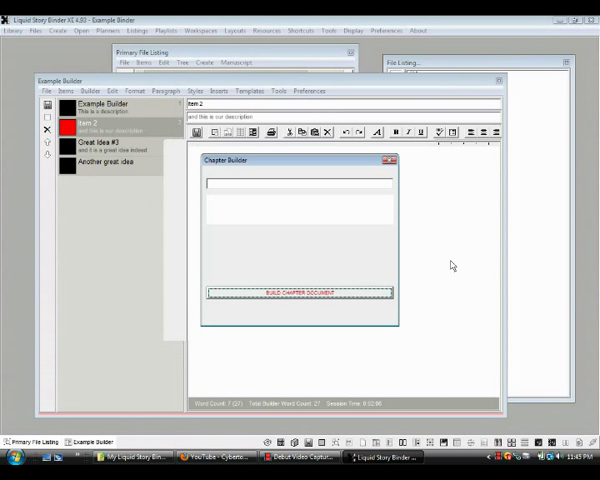
# Build the 'Example Builder CHAPTER' document combining all four items' titles, descriptions and text
pyautogui.click(300, 292)
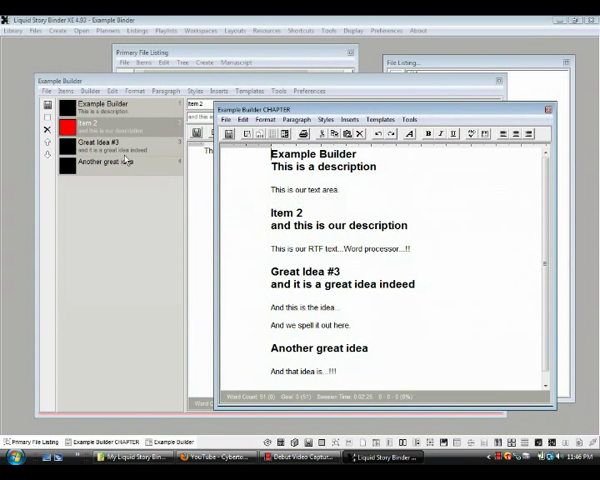
pyautogui.moveTo(305, 230)
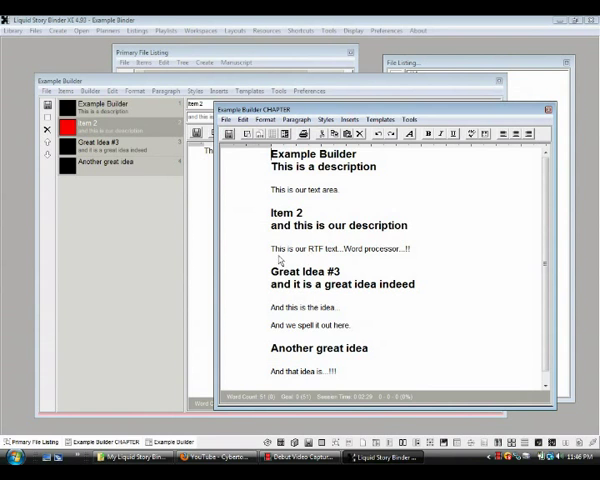
pyautogui.moveTo(377, 271)
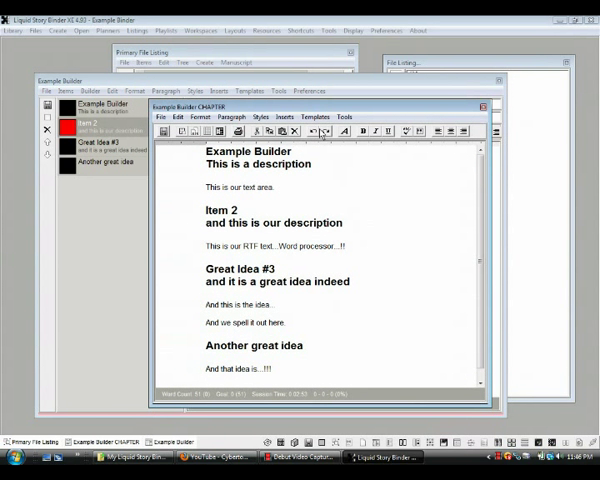
pyautogui.moveTo(322, 147)
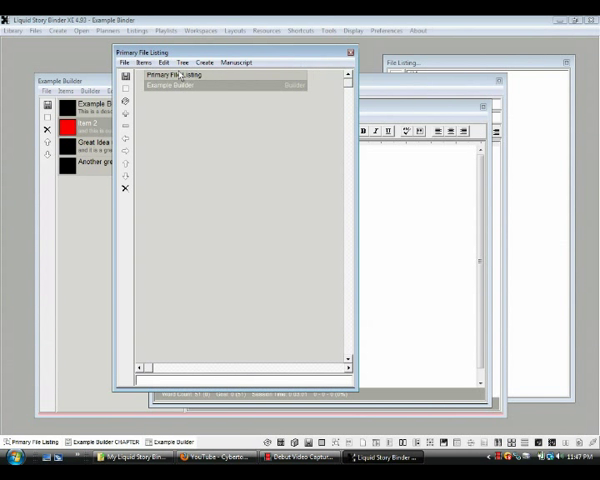
# Select 'Example Builder CHAPTER' in the File and Item Selection dialog to add it
pyautogui.click(143, 62)
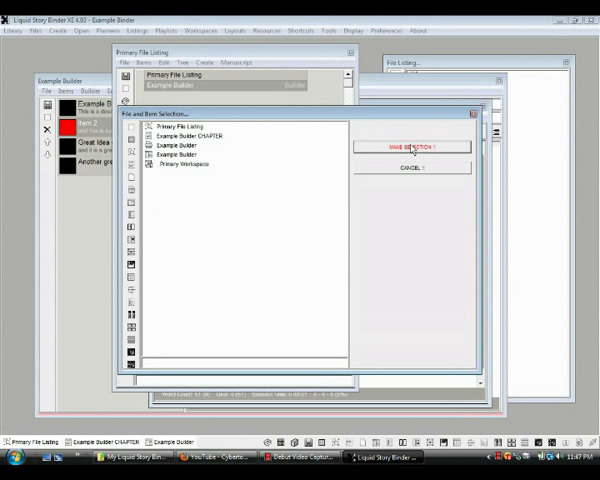
pyautogui.click(412, 146)
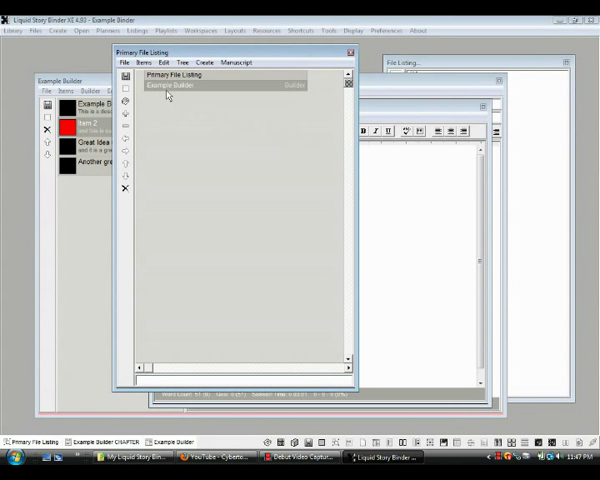
pyautogui.moveTo(232, 99)
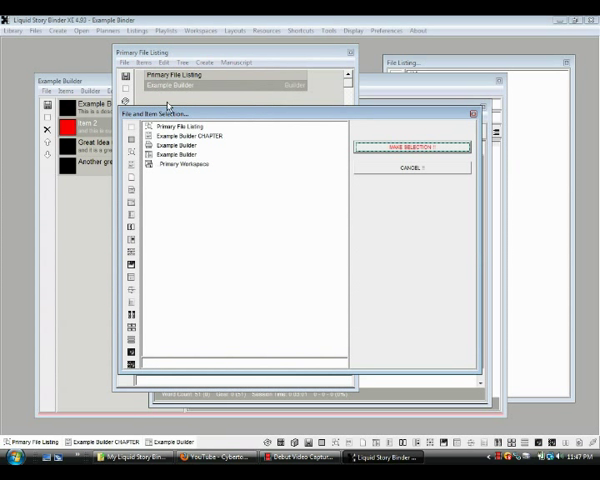
pyautogui.click(185, 137)
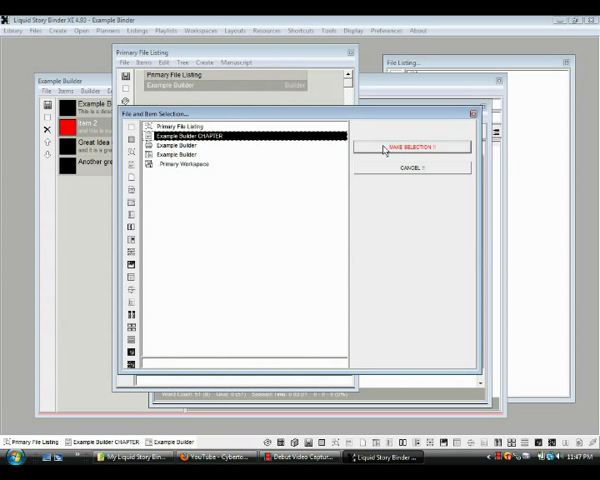
pyautogui.click(412, 147)
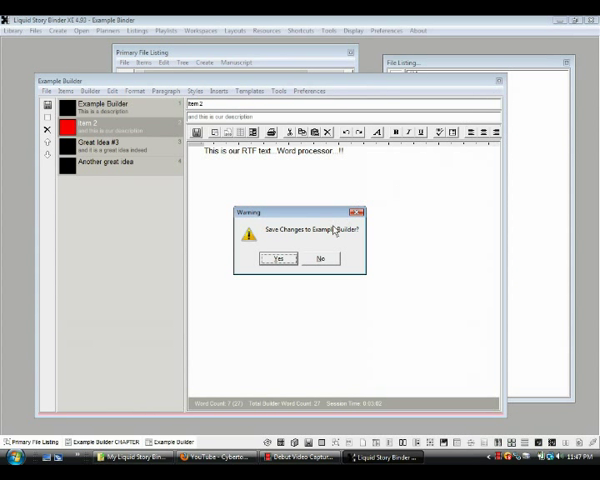
# Save changes to Example Builder and reopen it from the Primary File Listing
pyautogui.click(277, 259)
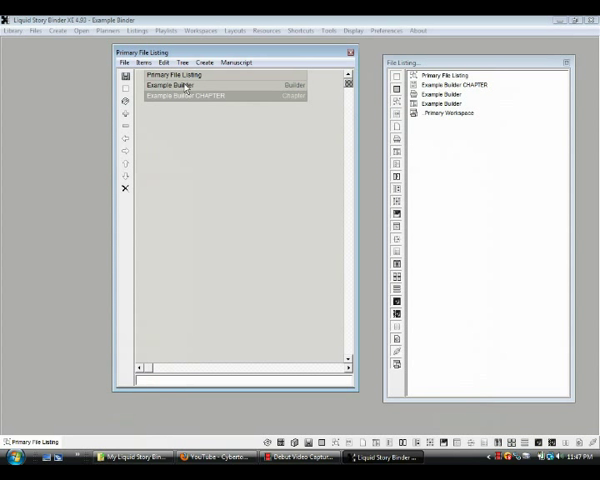
pyautogui.click(180, 85)
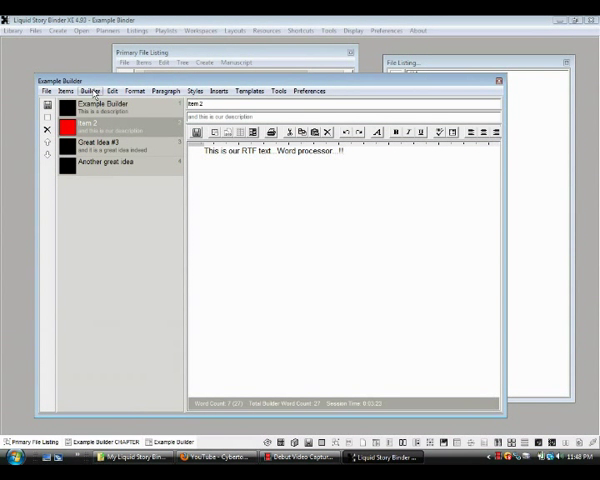
# Run Build All Items from the Builder menu to regenerate Example Builder CHAPTER
pyautogui.click(89, 91)
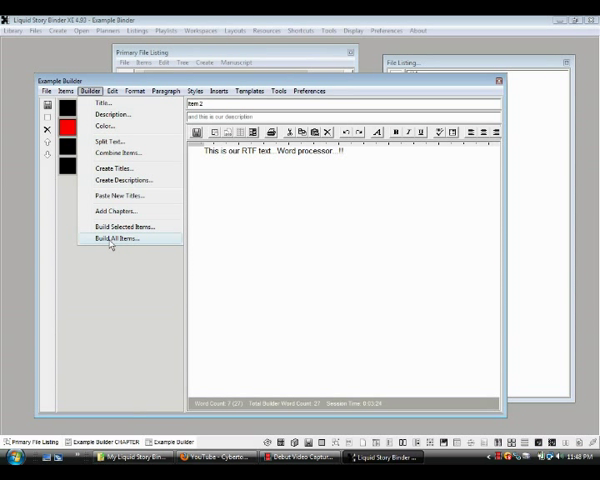
pyautogui.click(116, 238)
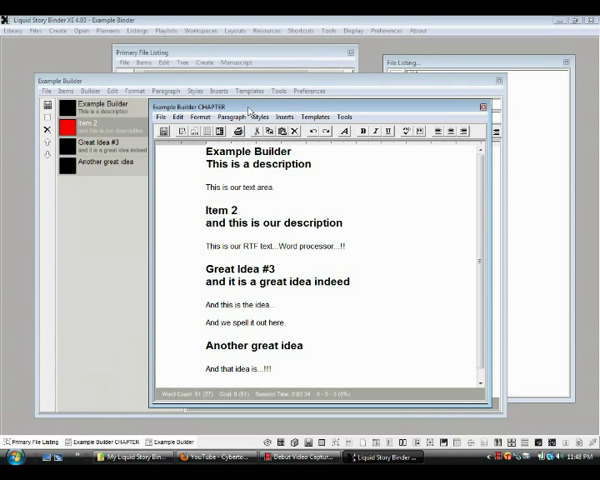
pyautogui.moveTo(520, 320)
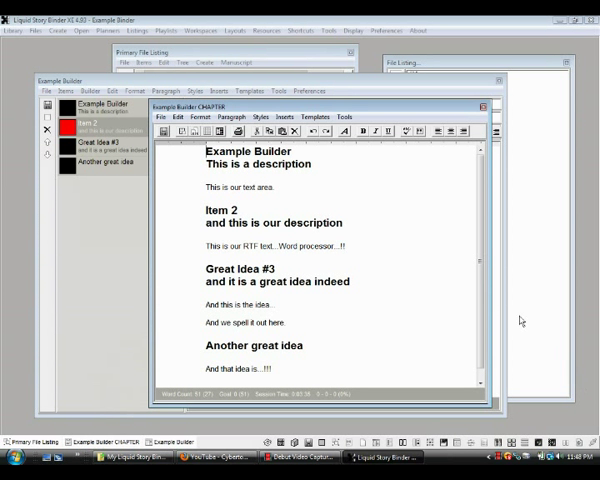
pyautogui.moveTo(435, 200)
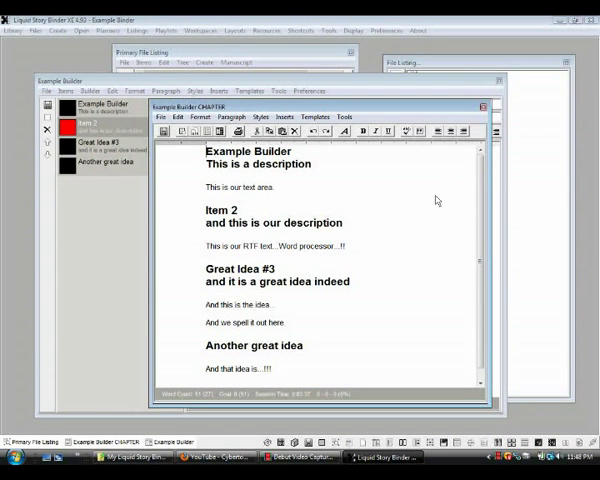
pyautogui.moveTo(268, 148)
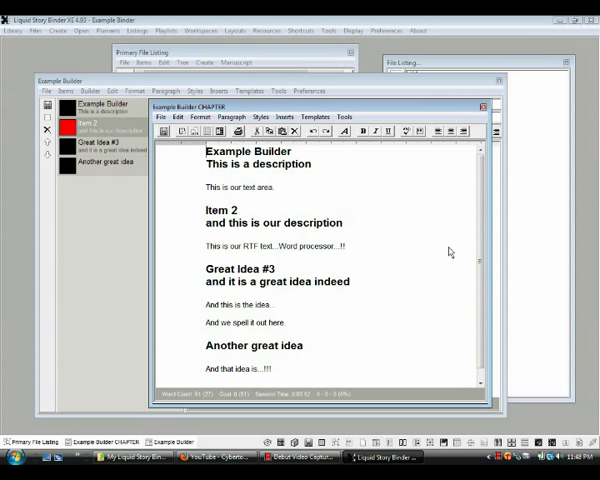
pyautogui.moveTo(422, 344)
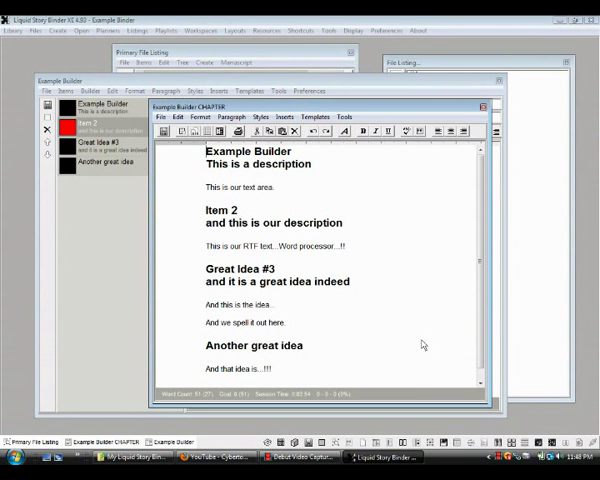